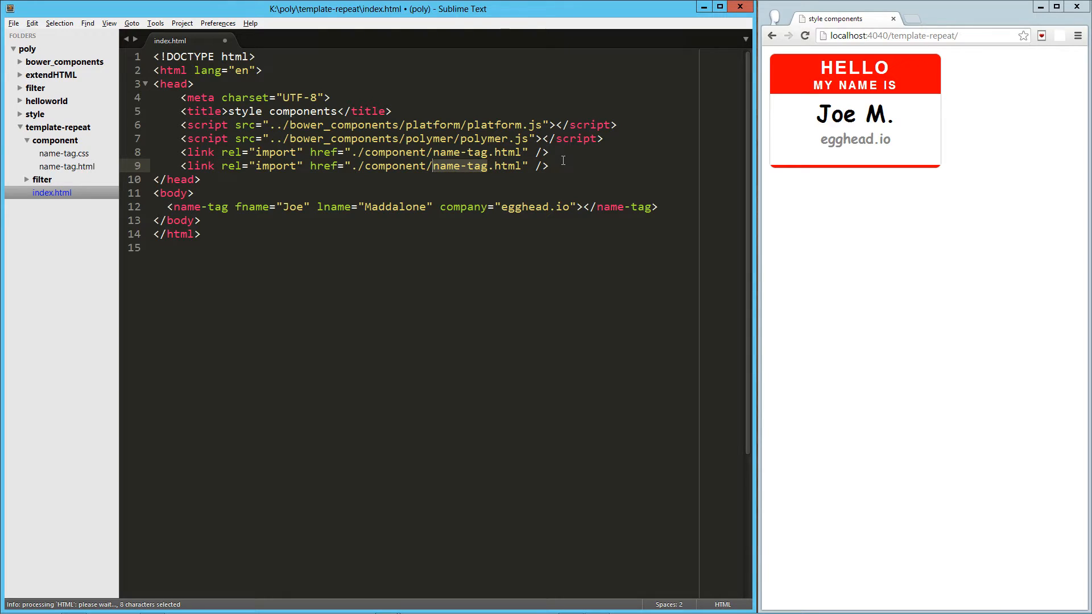
Point index.html's second import at ./component/x-people.html and bring up the component folder's options
type("x-people")
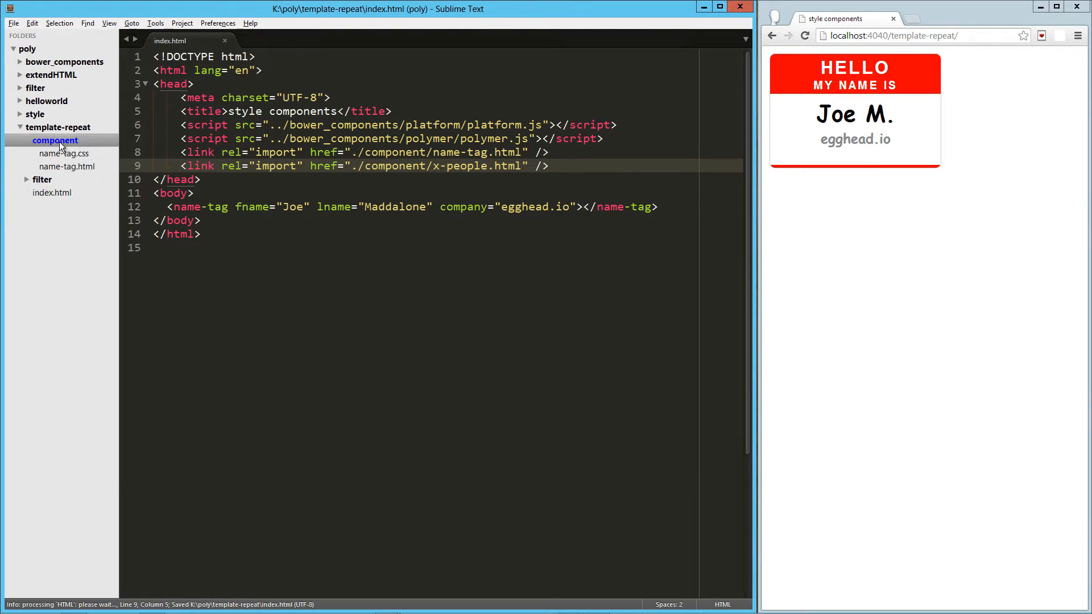
right_click(55, 140)
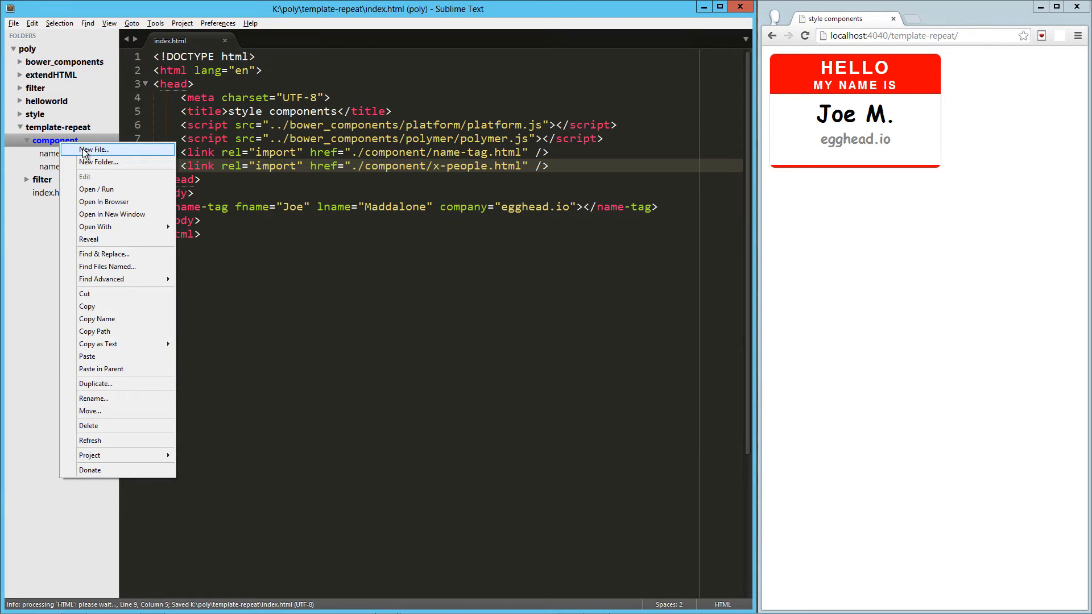
Create x-people.html defining polymer-element x-people with a template repeating person in people
left_click(93, 149)
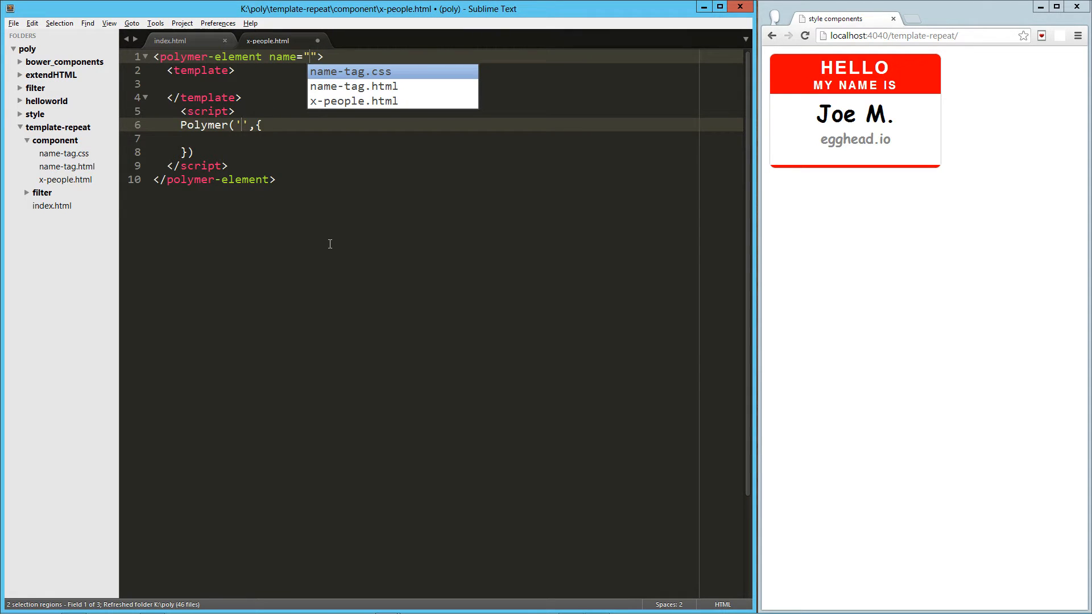
type("x-people")
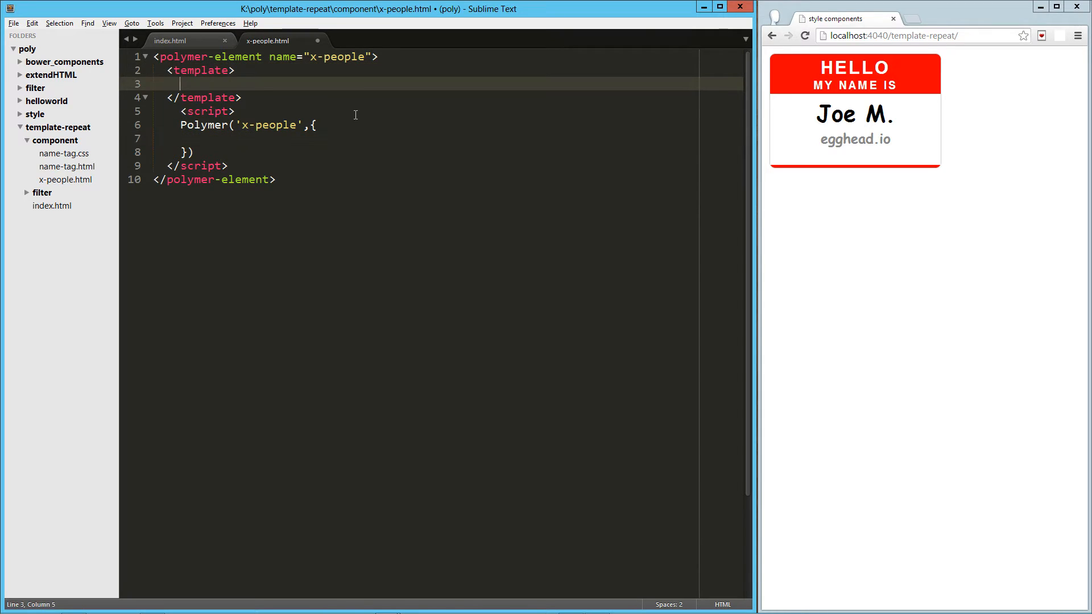
type("template r></template>")
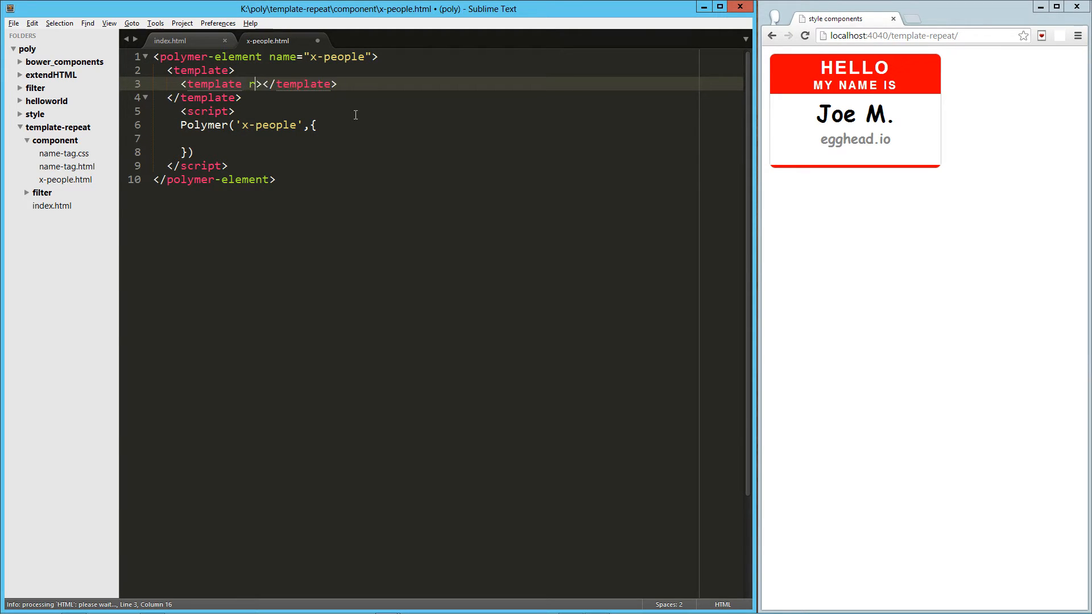
type("epeat=\"{{")
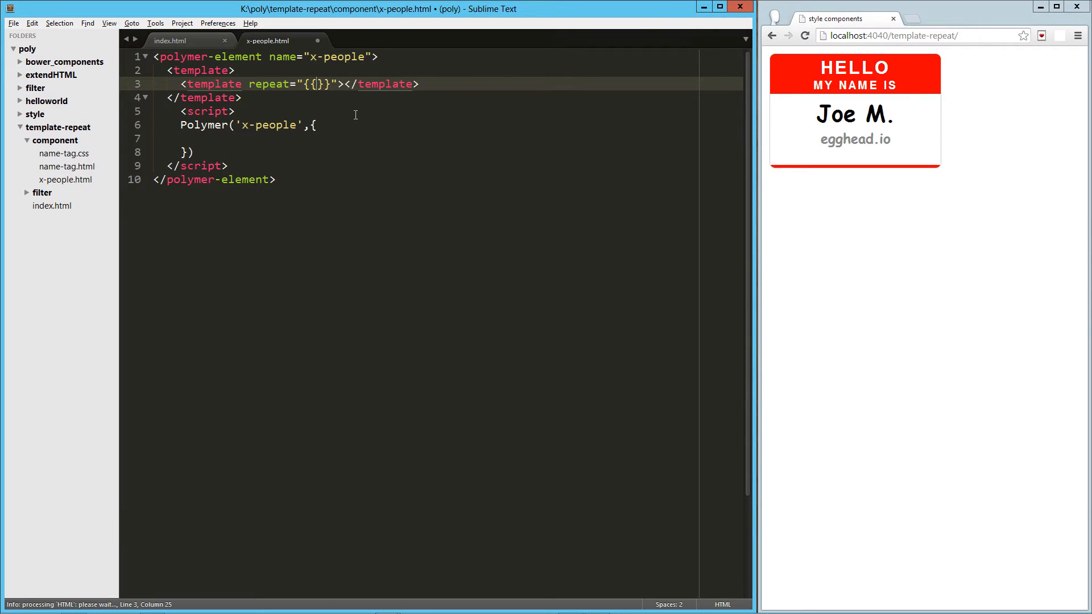
type("person")
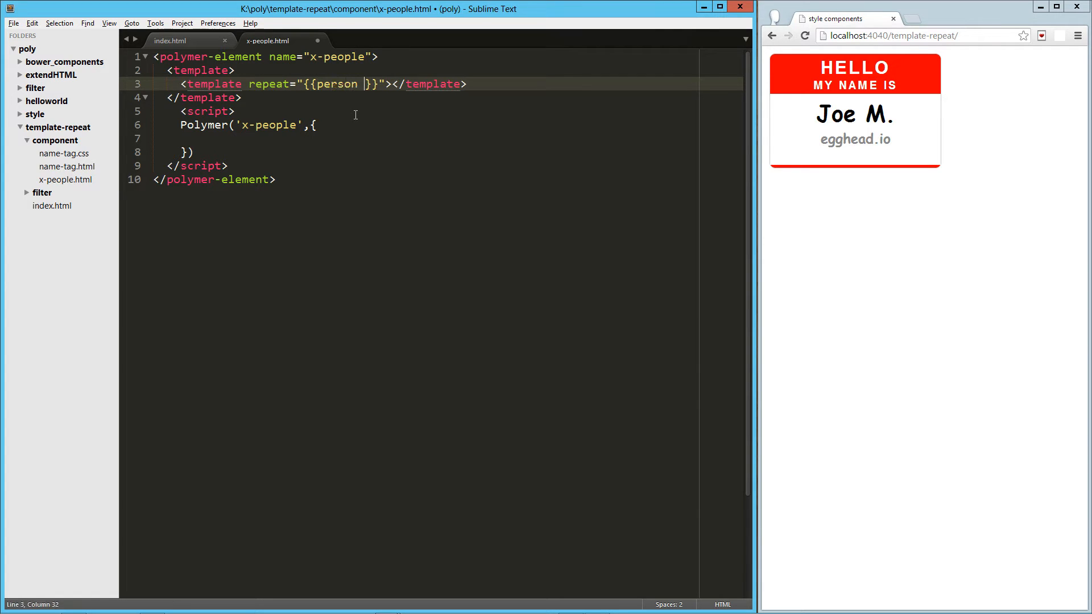
type("in people")
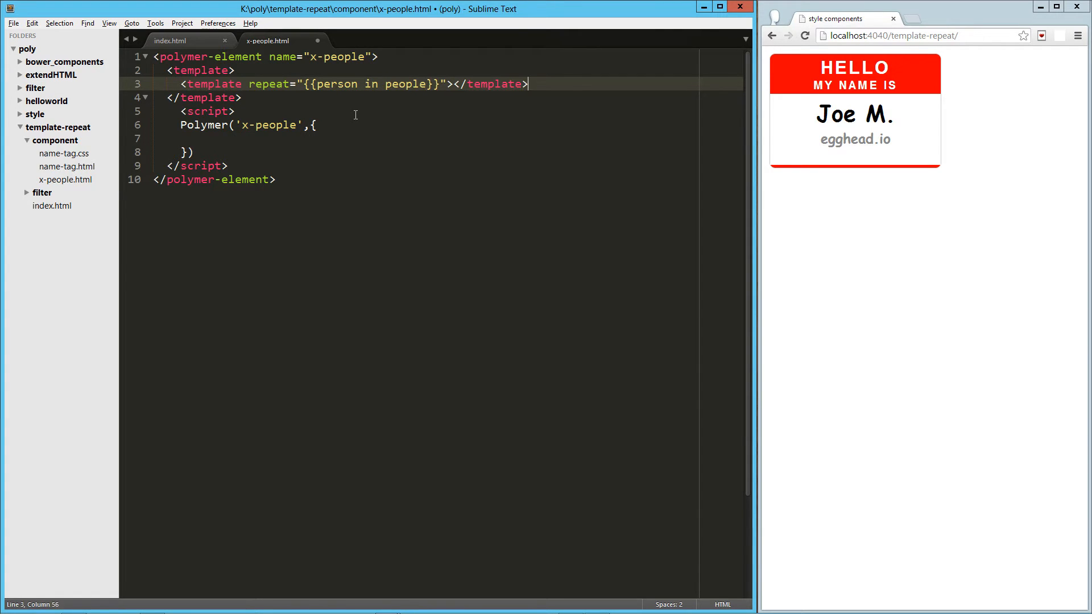
key("Return")
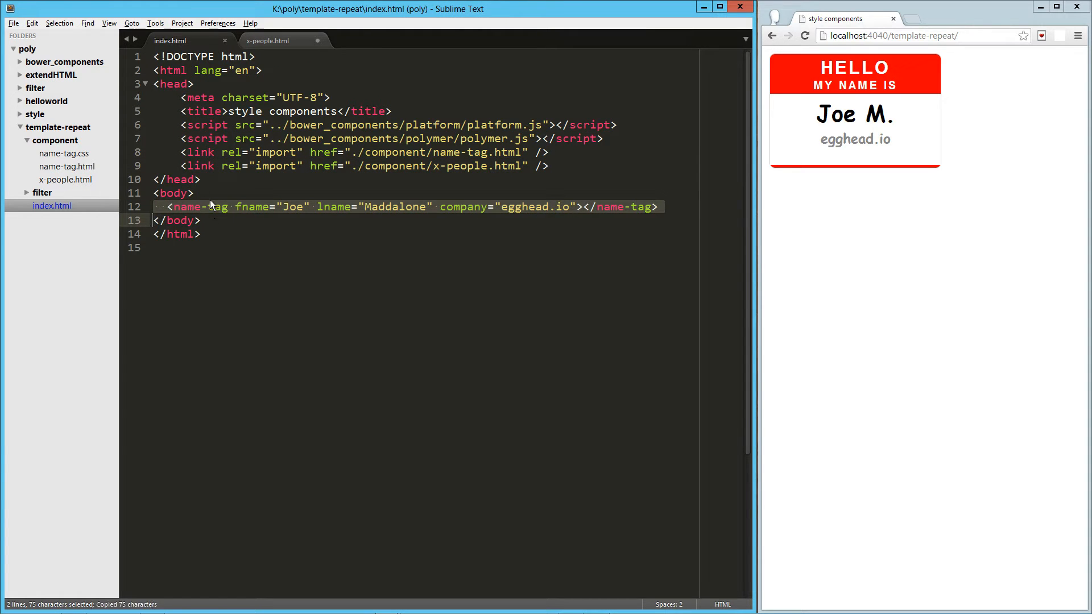
Bind the pasted name-tag to {{person.fname}}, {{person.lname}} and {{person.company}}
left_click(267, 40)
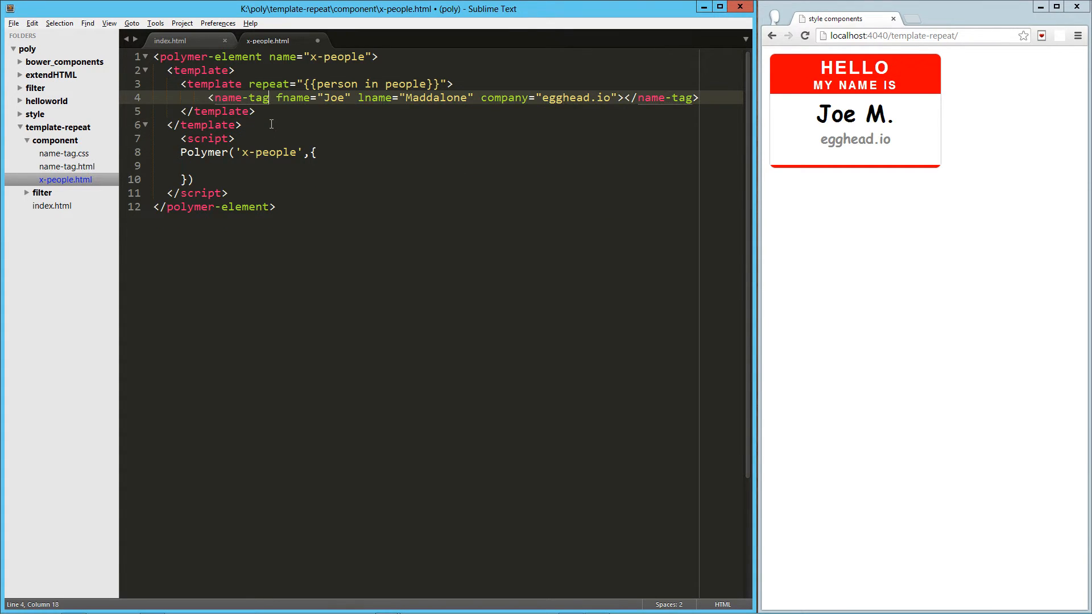
type("{{}}}")
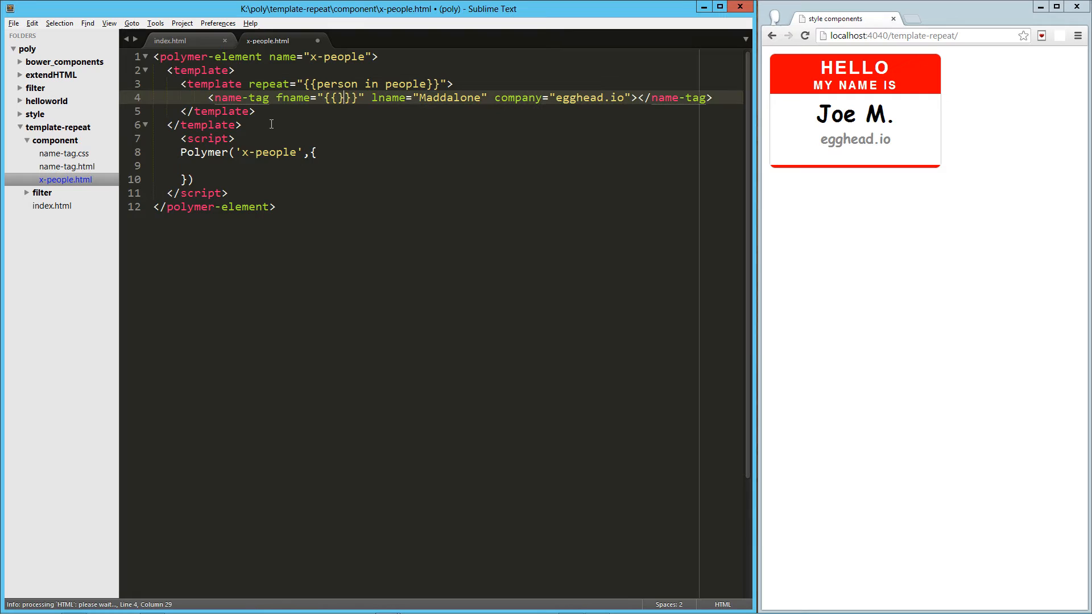
type("person.fname")
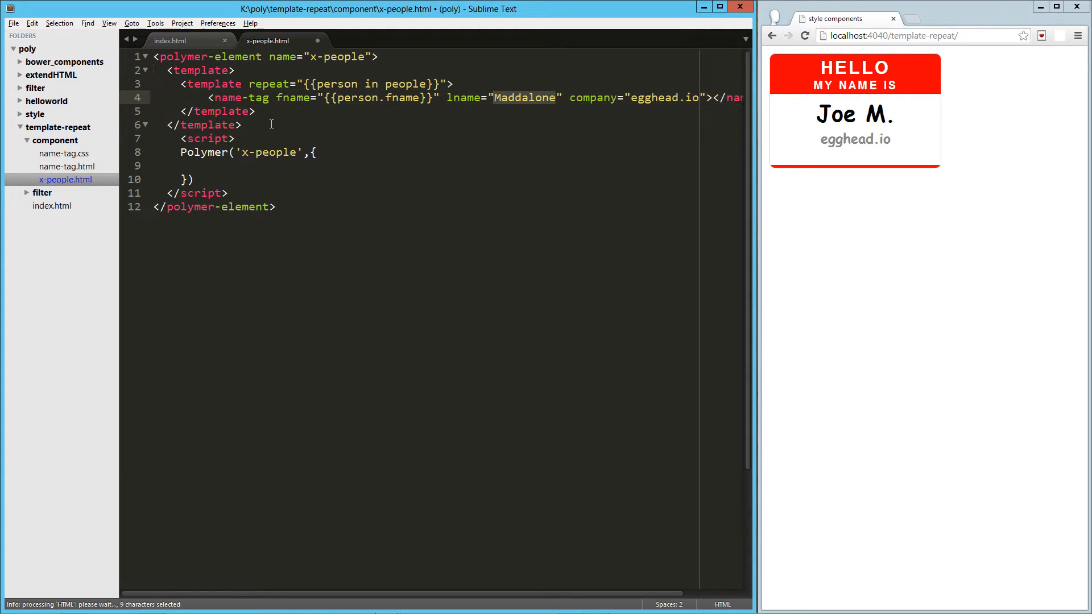
type("{{person.lname}}")
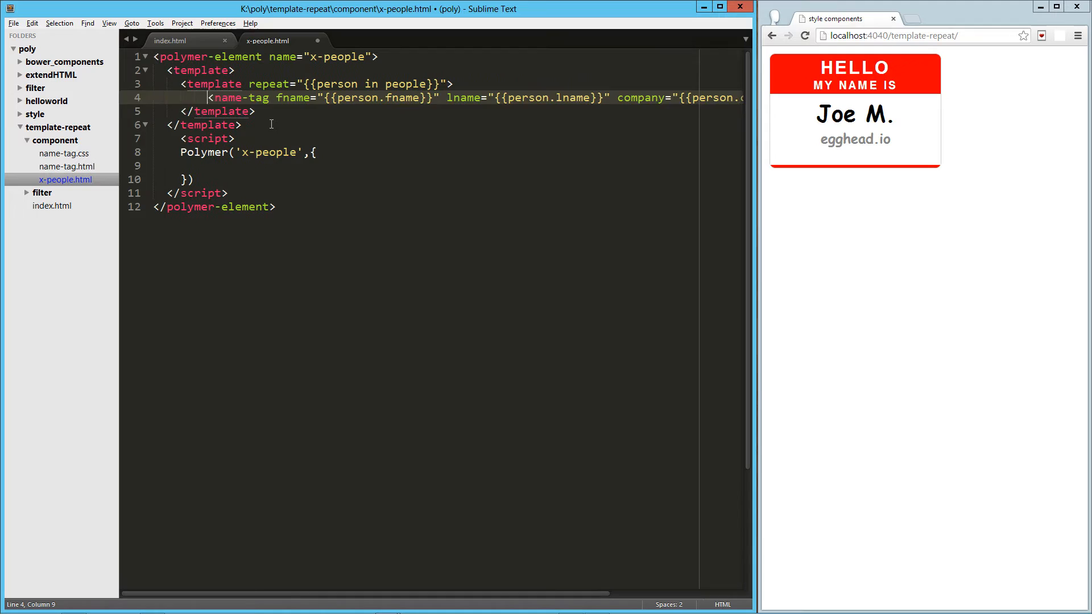
type("p")
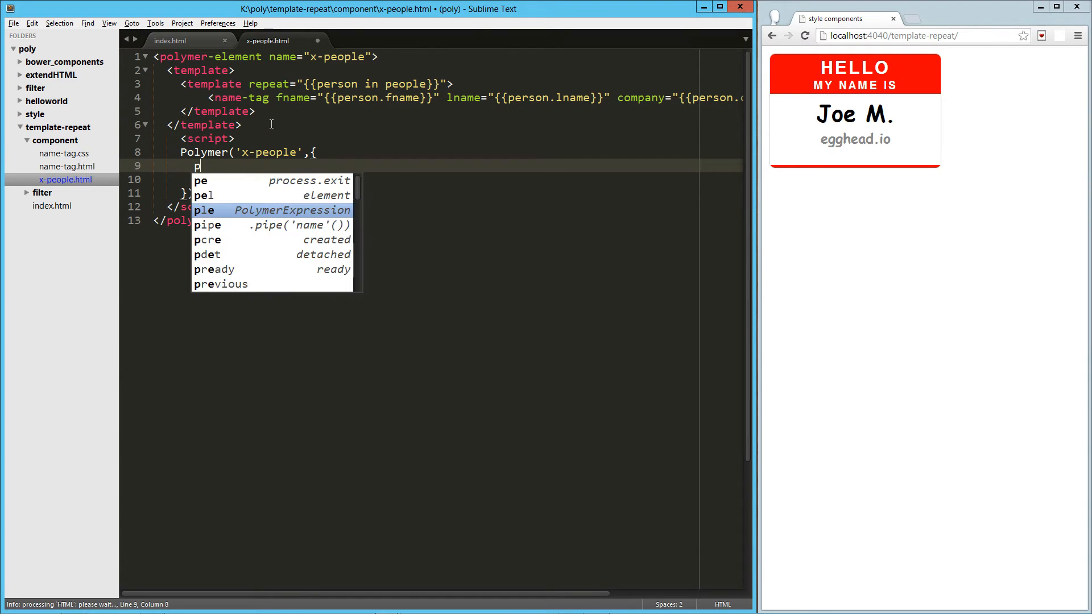
Declare a people: [] property and a ready function starting this.people = [
type("eople: [],")
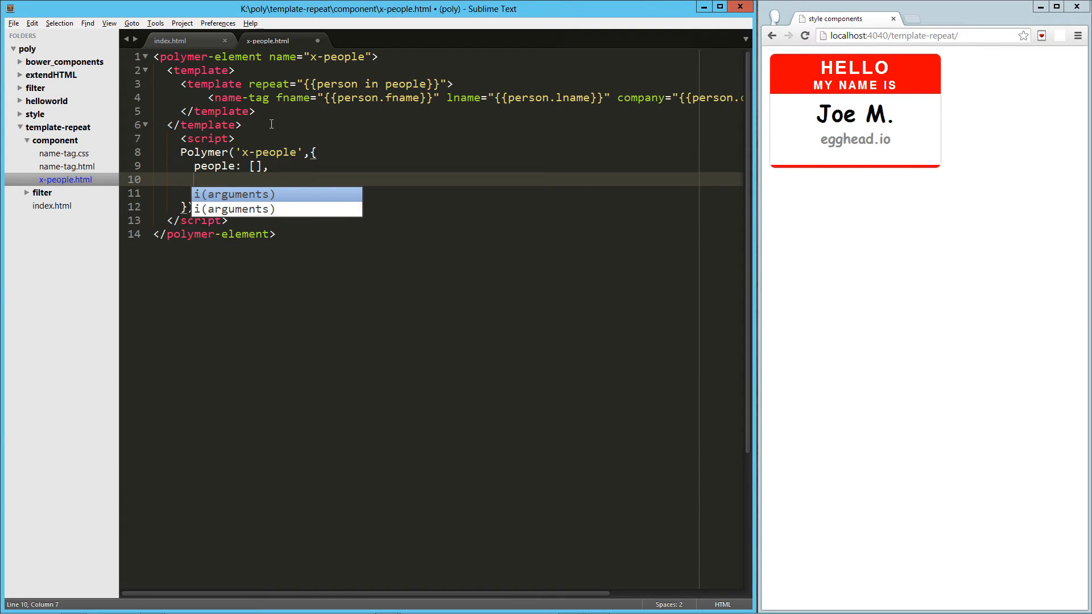
type("ready: function() {")
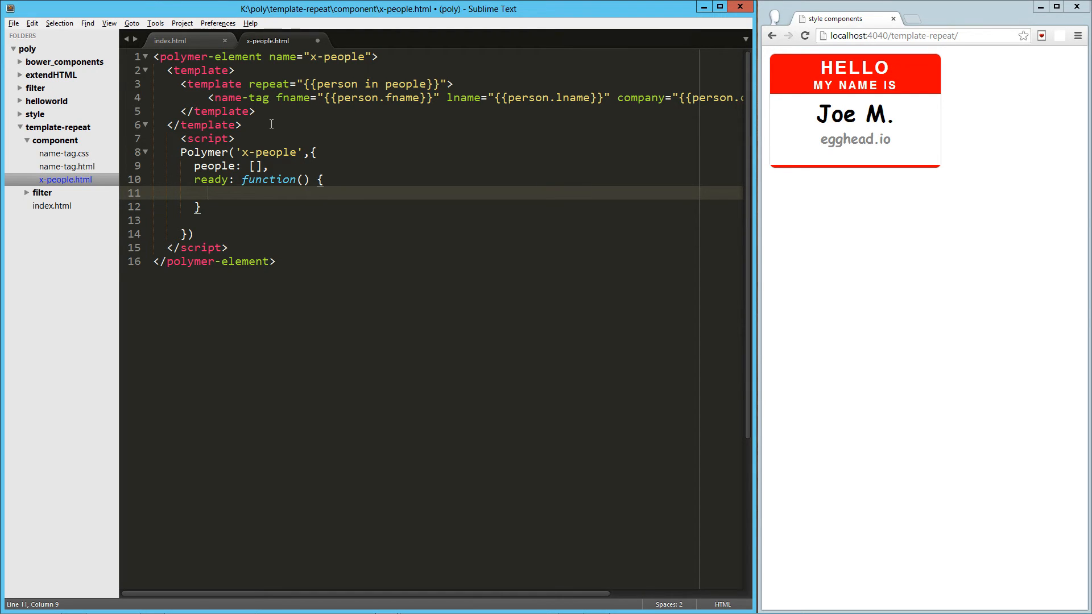
type("t")
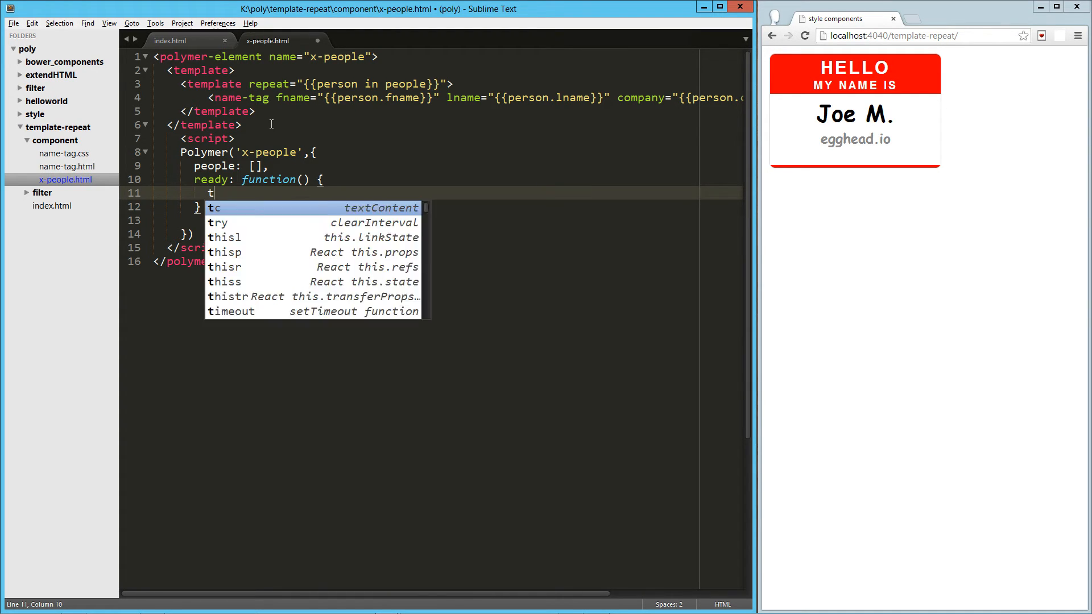
type("his.people")
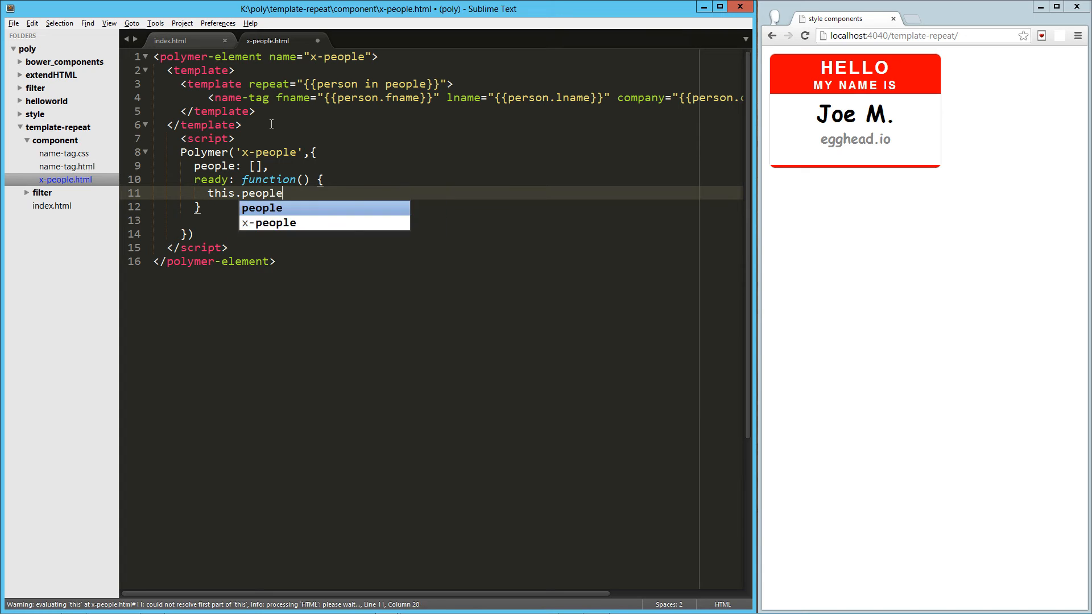
type("= [")
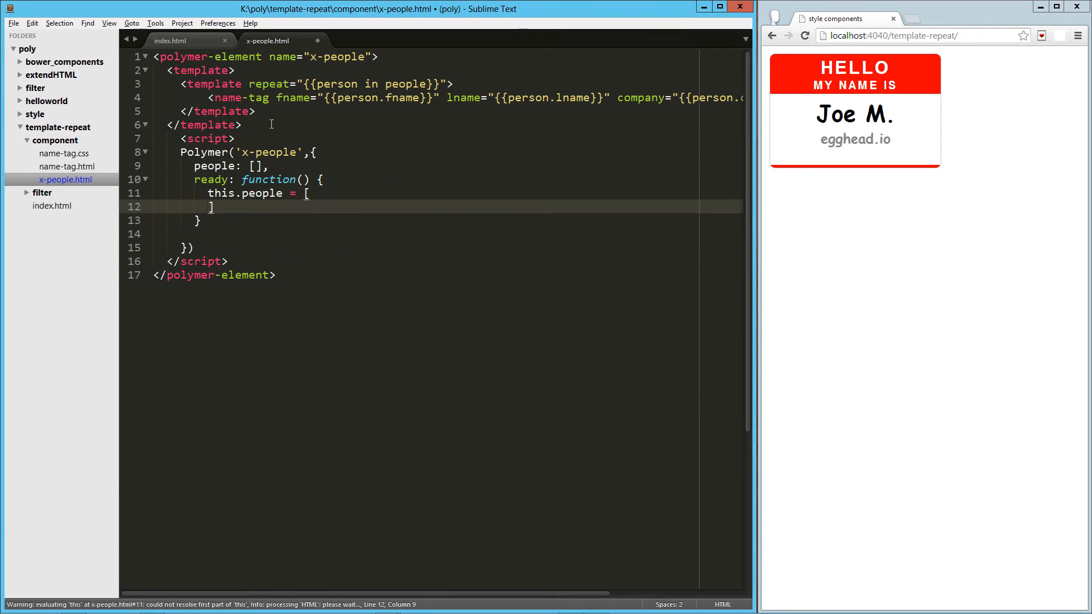
Add the entry {fname: 'Joe', lname: 'Maddalone', company: 'egghead.io'}
type("{}")
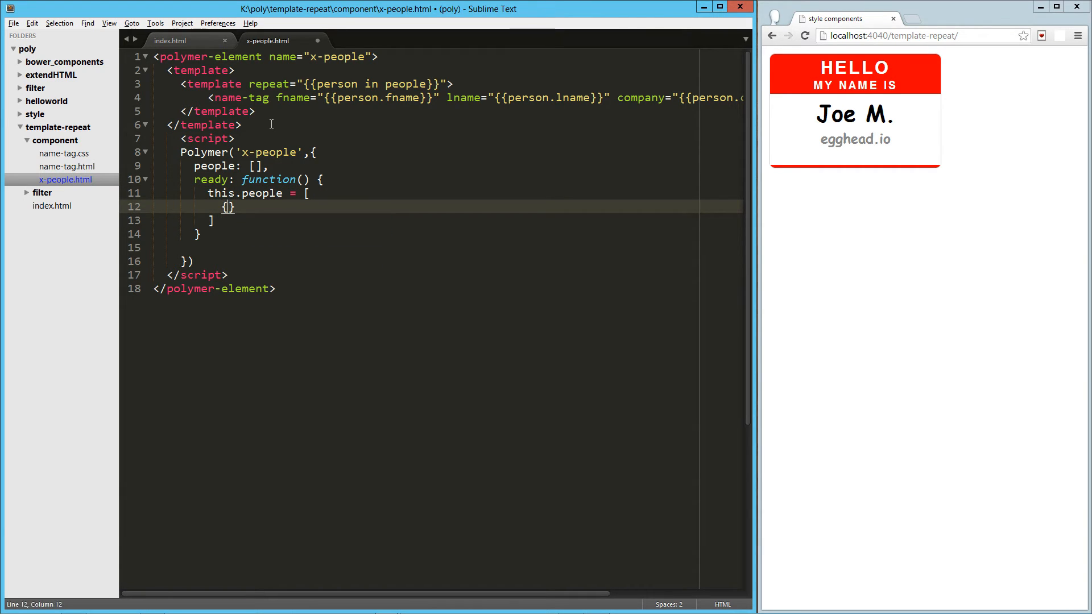
type("f")
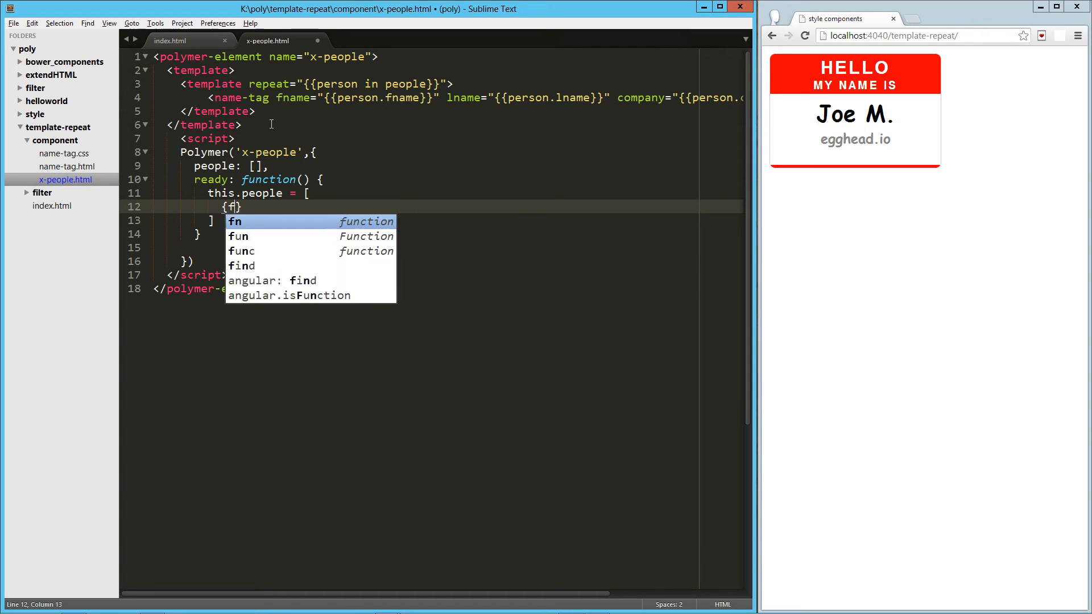
type("name: 'Joe'")
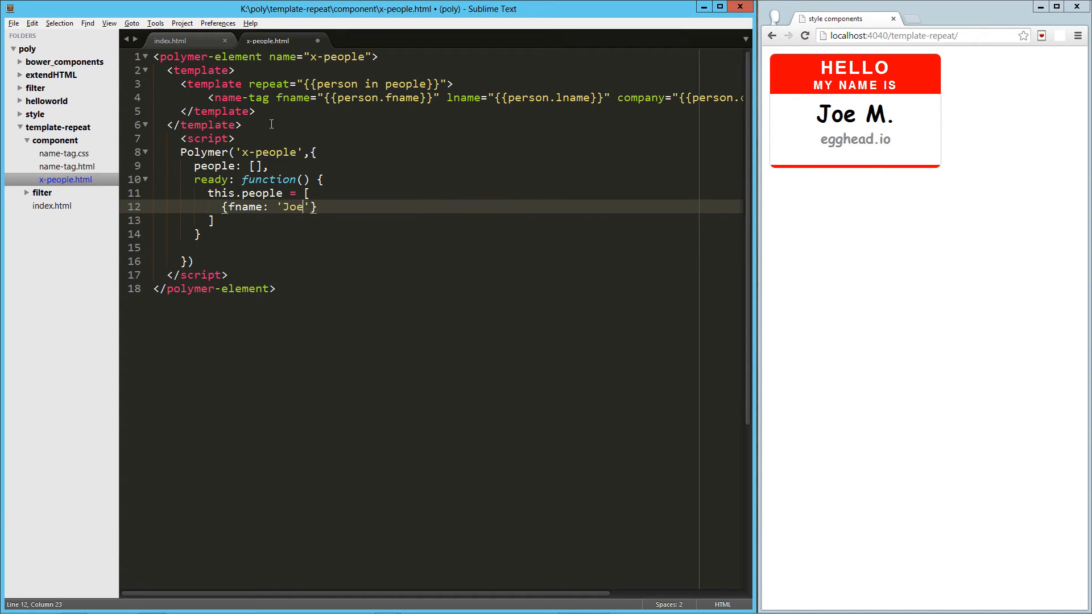
type(", lname: 'Madda")
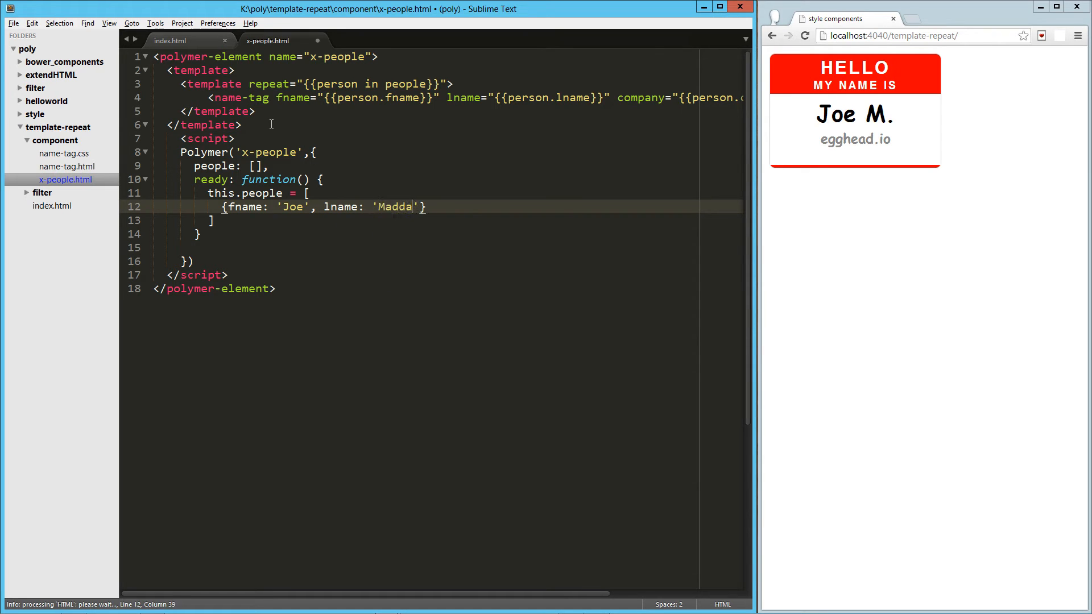
type("lone',")
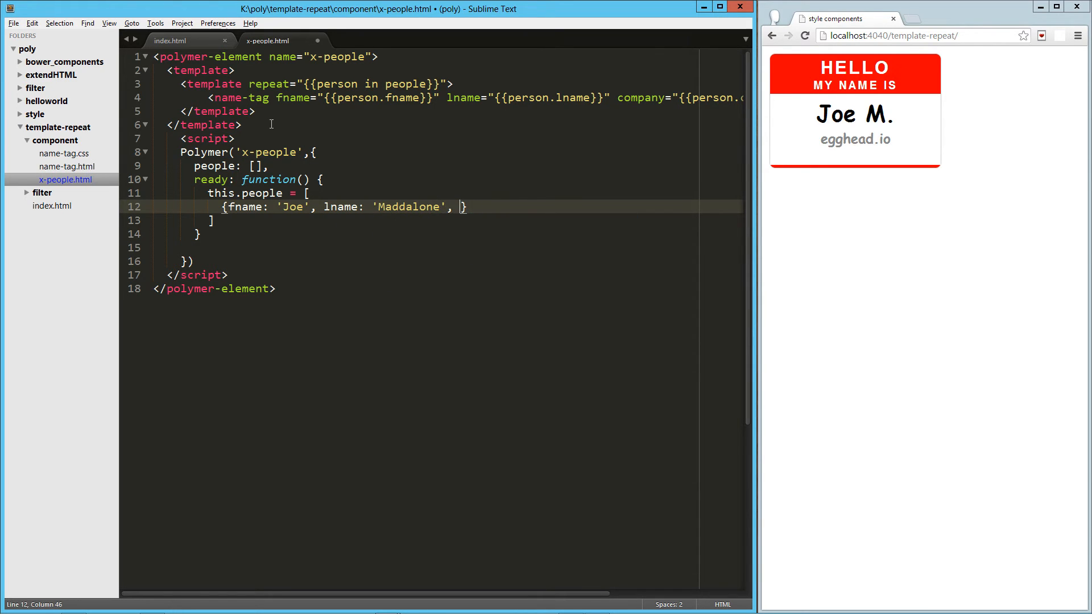
type("company:")
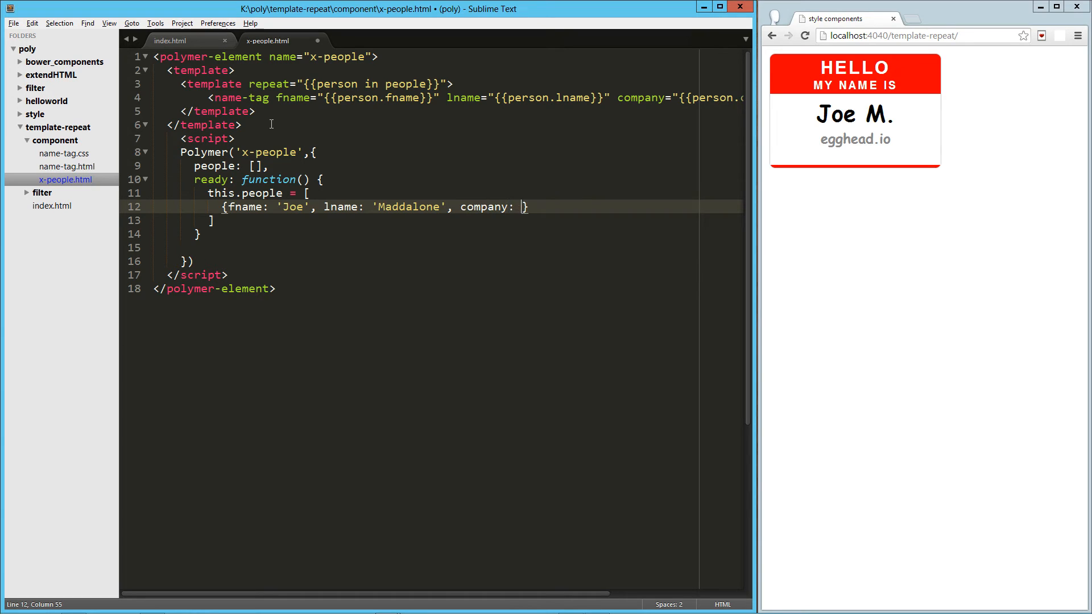
type("egghead.io")
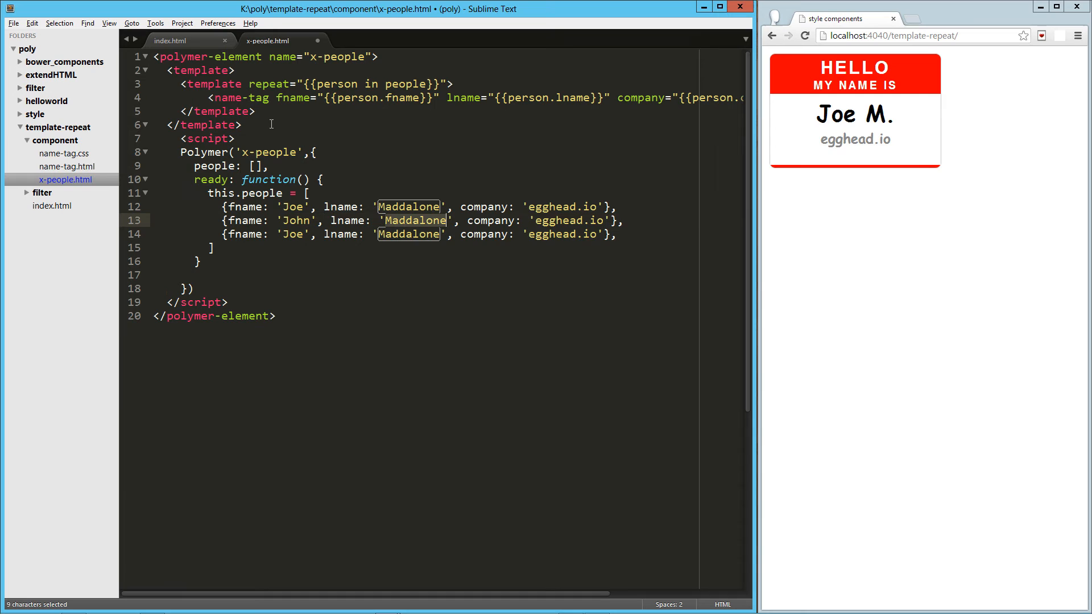
Rename the duplicated entries to John Lindquist and Aaron Frost
type("Lindquist")
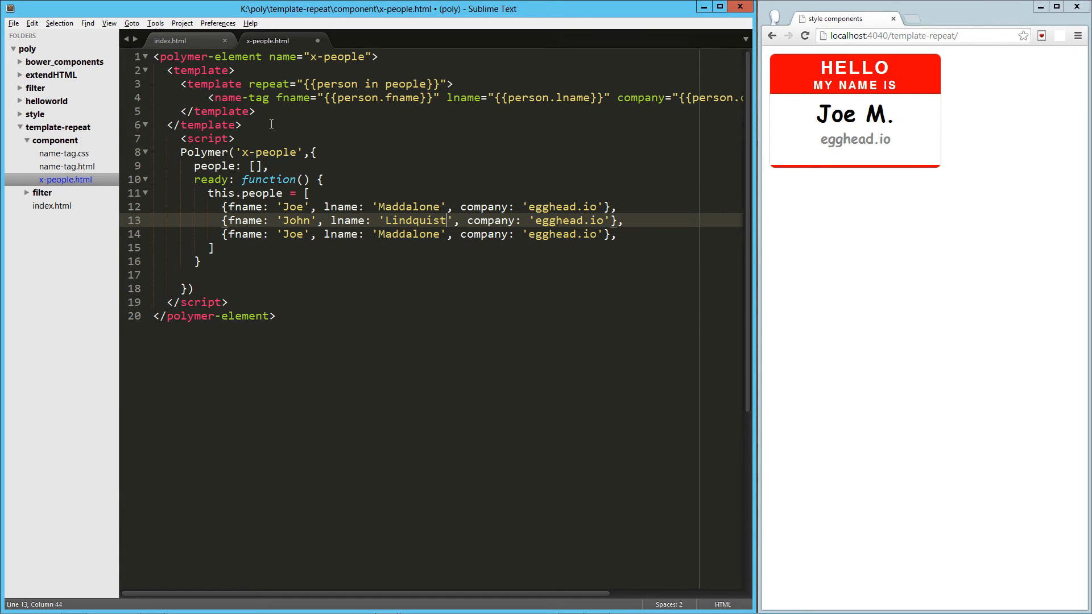
type("fr")
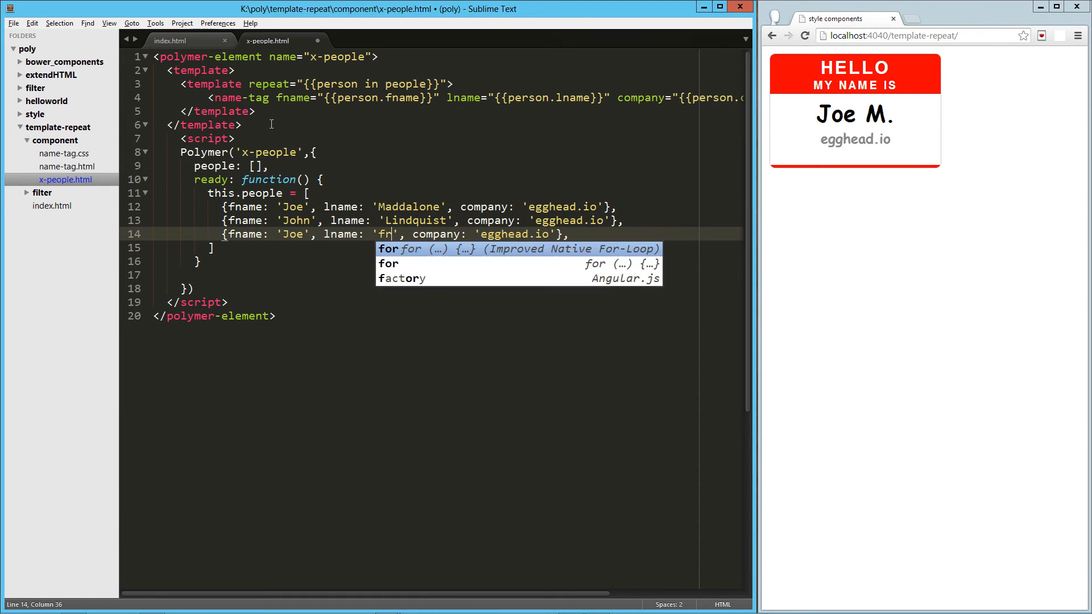
type("Frost")
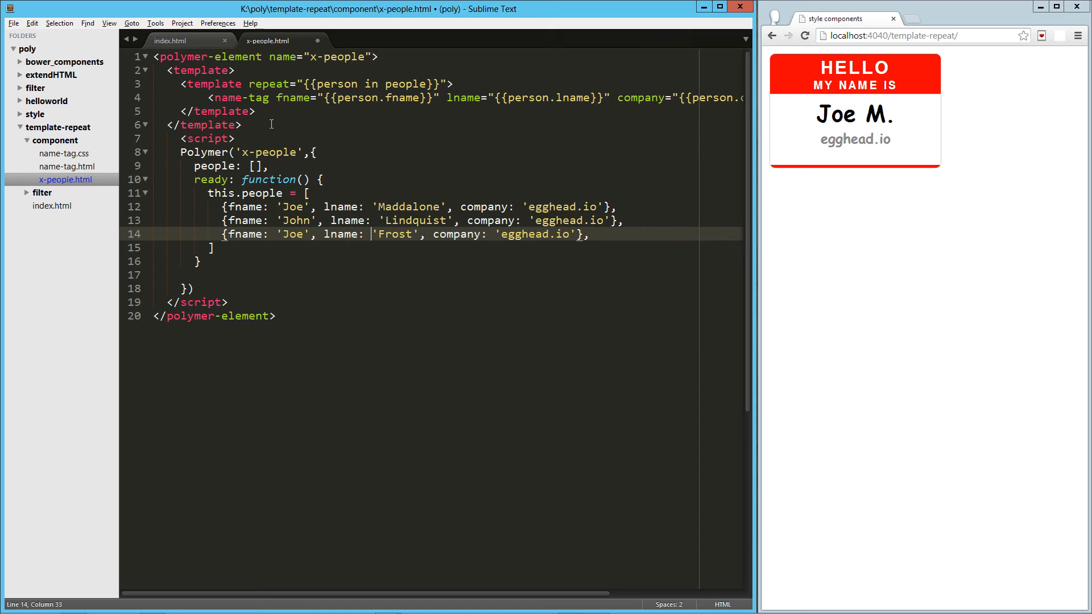
type("Aar")
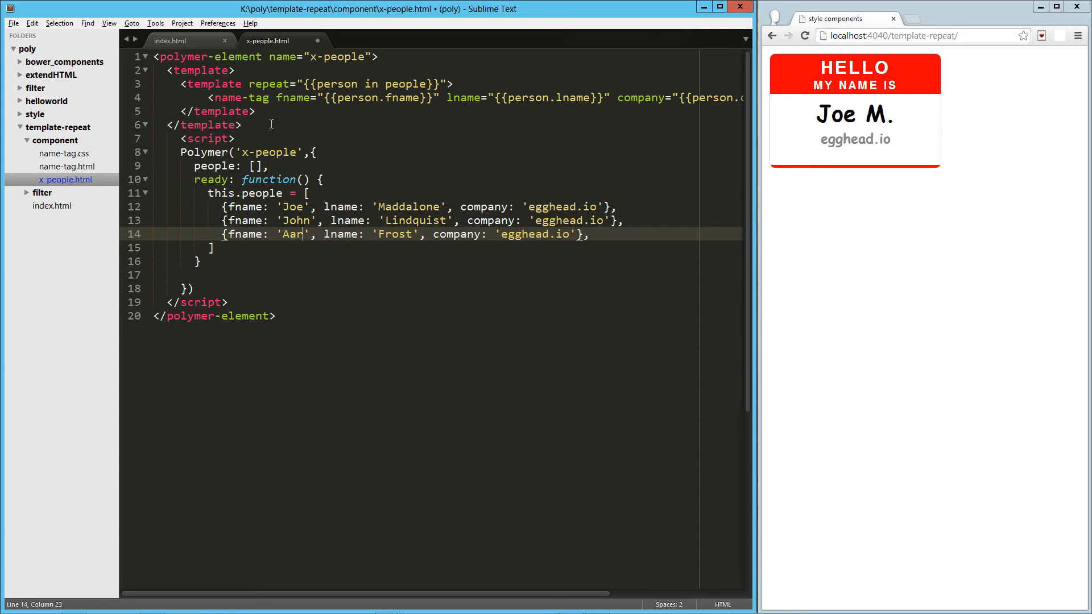
type("on")
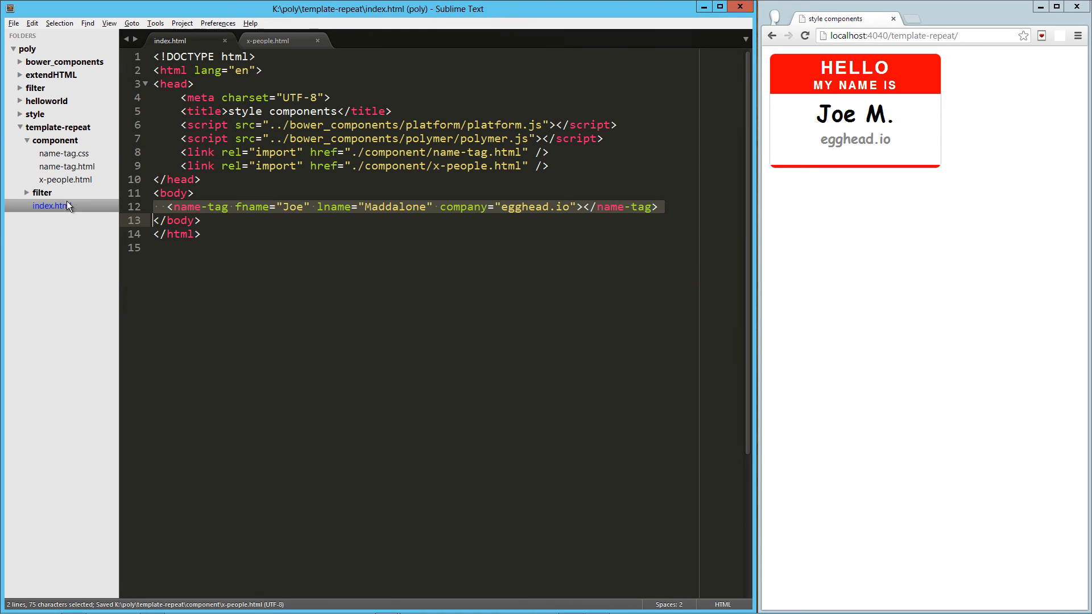
Replace the name-tag in index.html with <x-people></x-people> and remove the name-tag.html import
key("Delete")
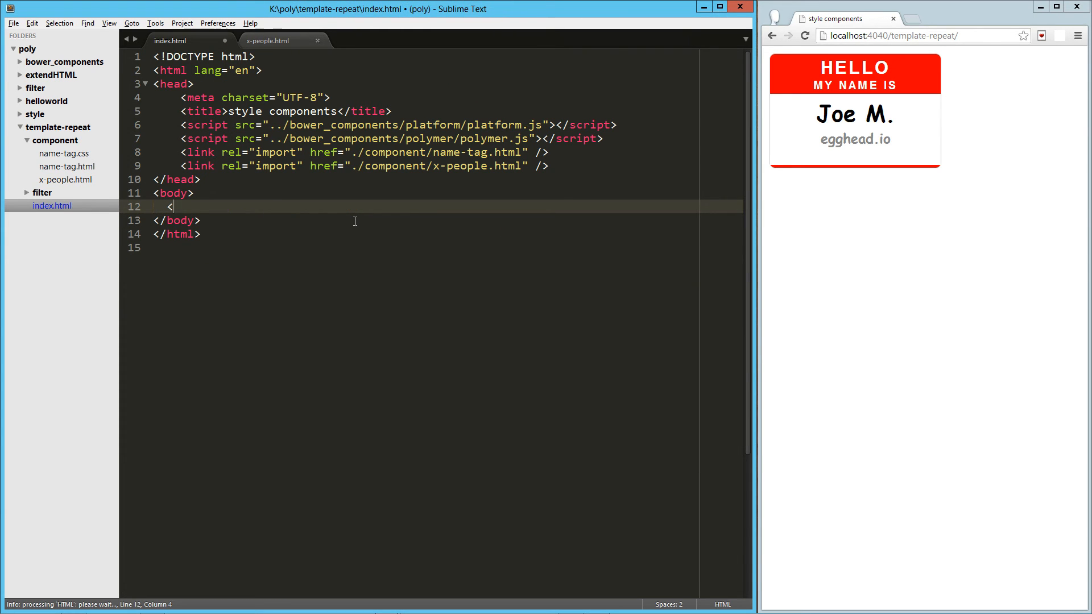
type("<x-people></x-people>")
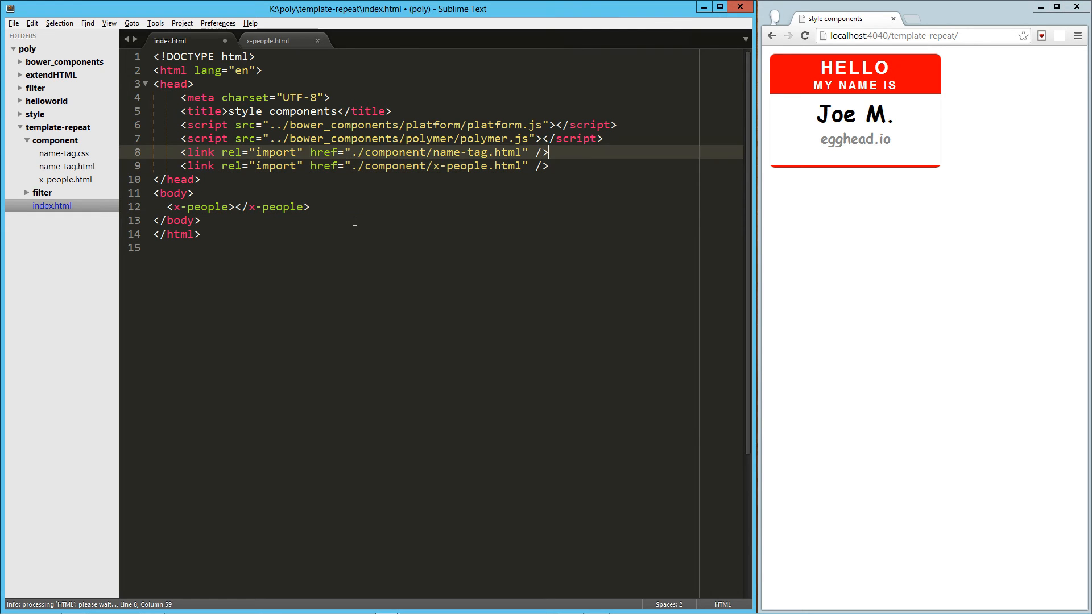
left_click_drag(180, 152, 549, 152)
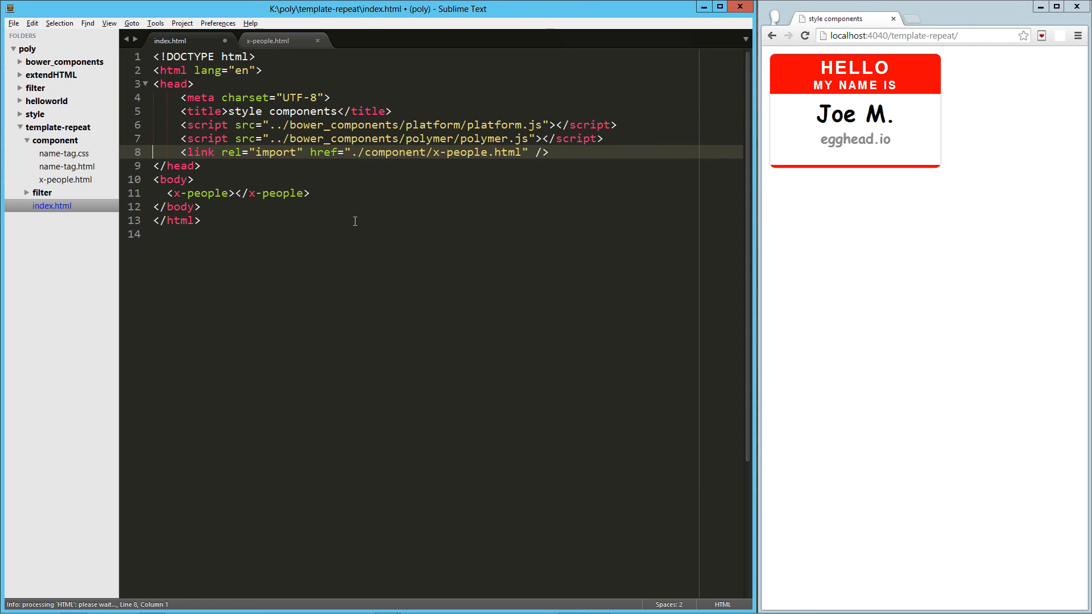
left_click(279, 41)
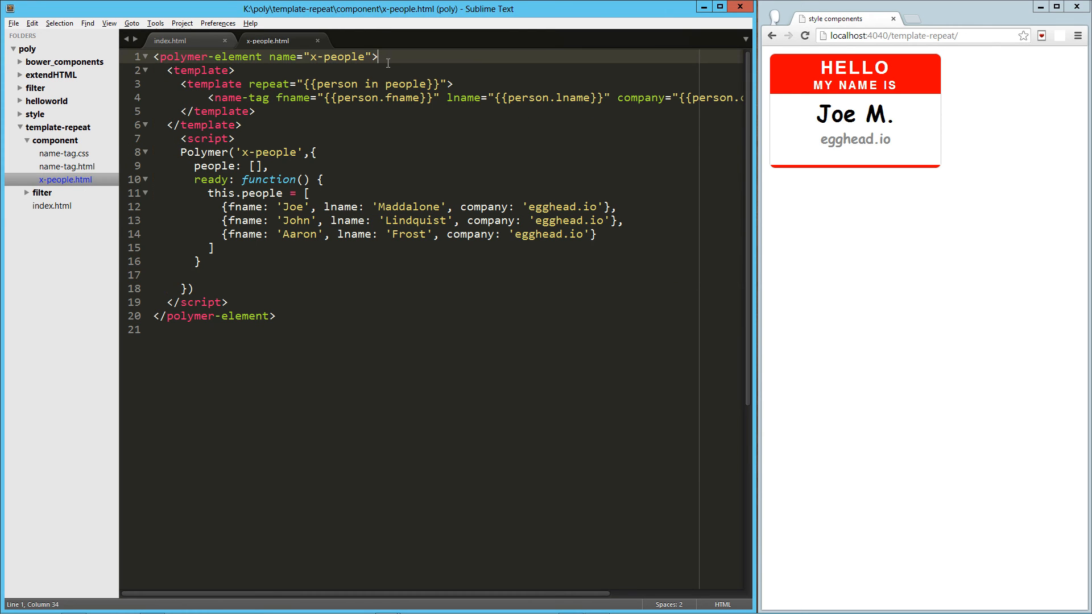
Add an import of ./name-tag.html at the top of x-people.html
type("<link rel=\"import\" href=\"./component/name-tag.html\" />")
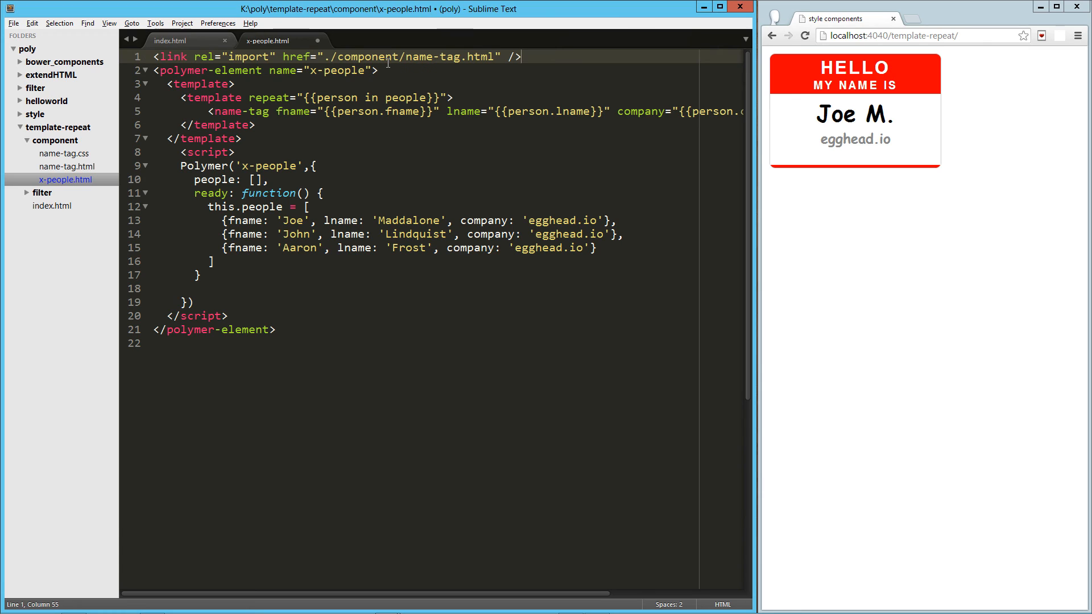
double_click(368, 57)
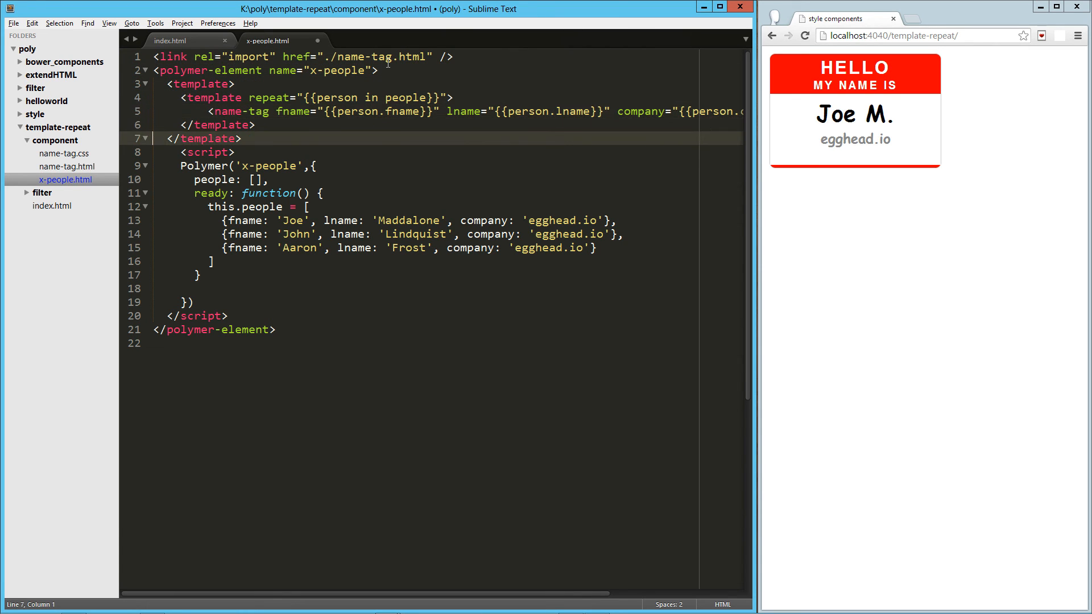
left_click(52, 205)
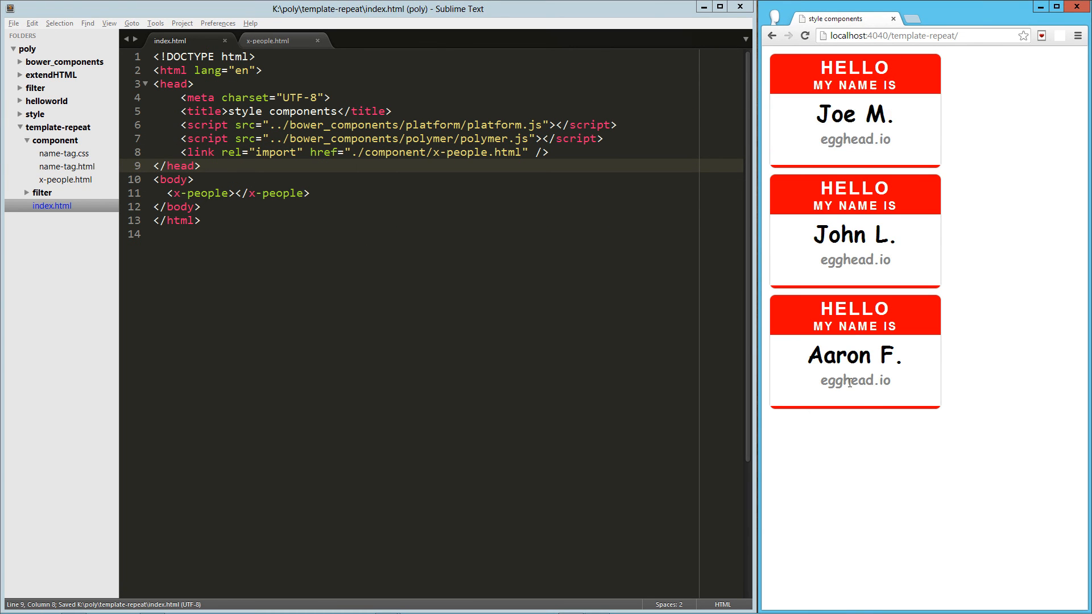
Reopen x-people.html and place the cursor inside the people array
left_click(268, 40)
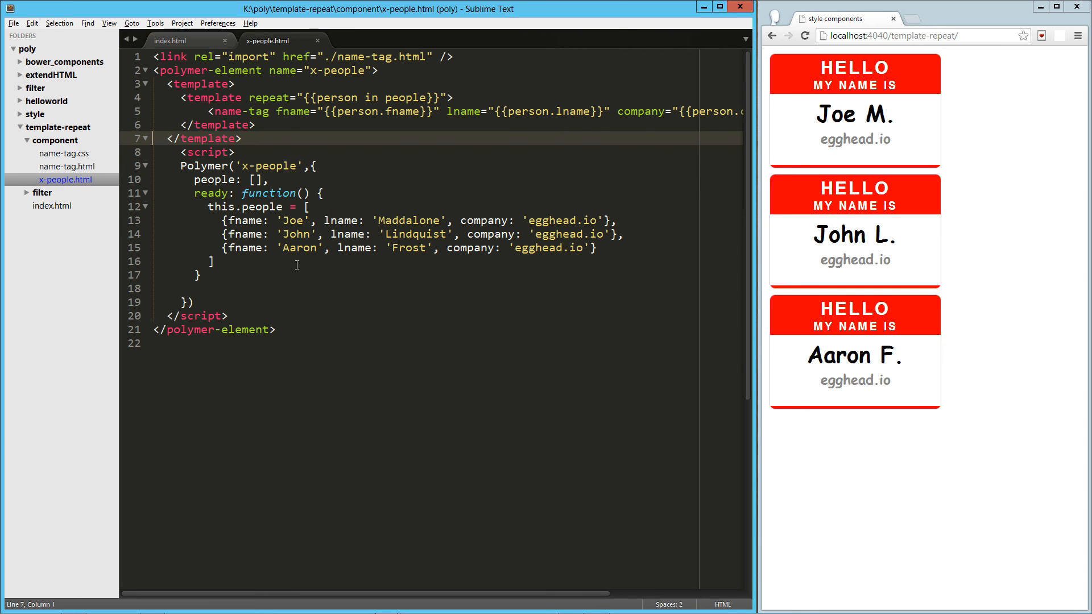
left_click(211, 261)
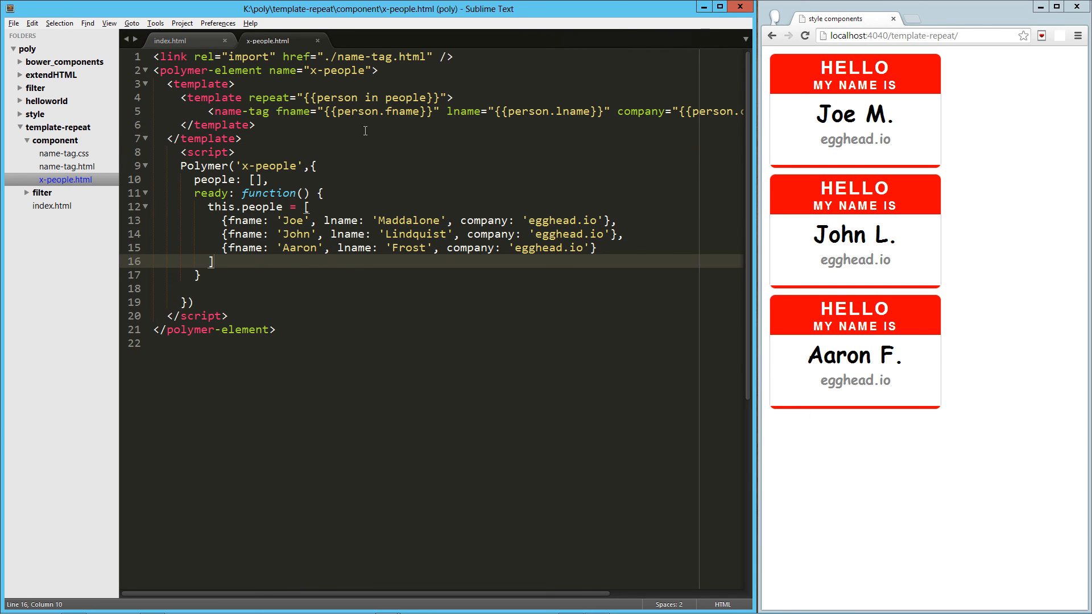